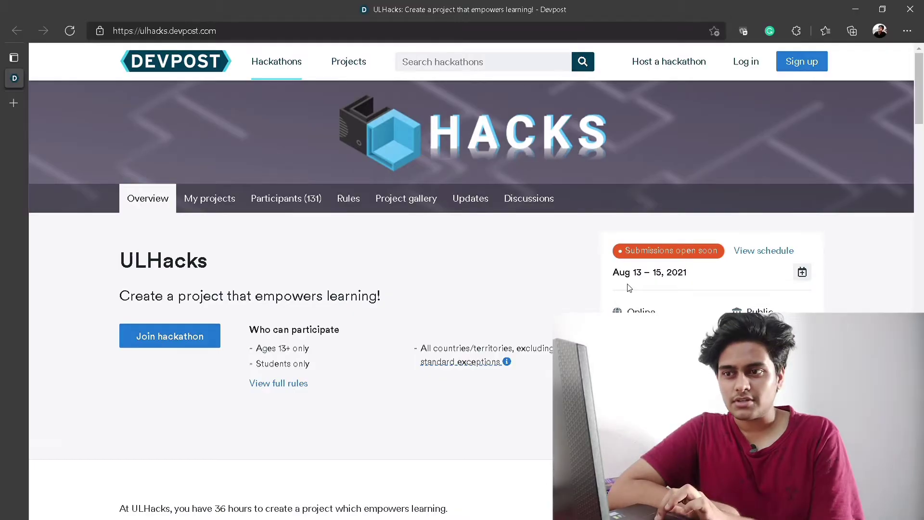
Scroll the ULHacks overview through the prize list to the video demo and source code requirements.
{"action": "scroll", "scroll_direction": "down", "scroll_amount": 3}
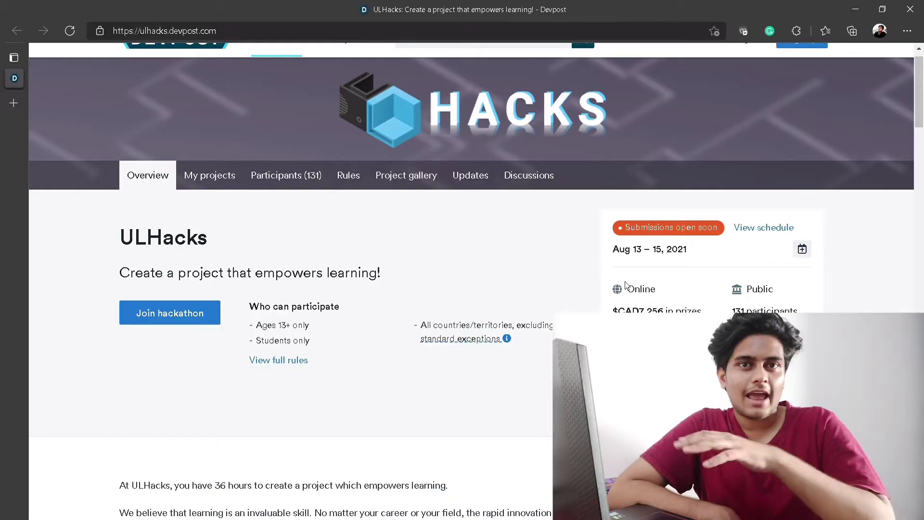
{"action": "scroll", "scroll_direction": "down", "scroll_amount": 3}
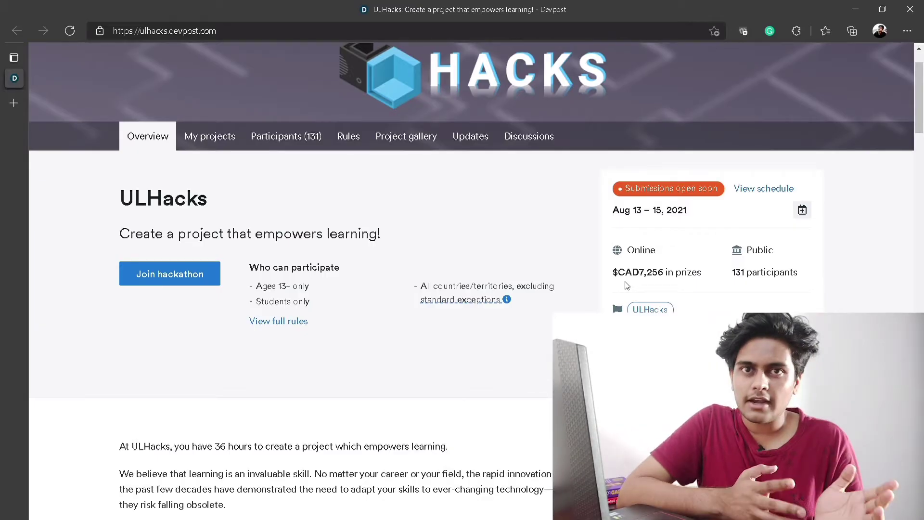
{"action": "scroll", "scroll_direction": "down", "scroll_amount": 3}
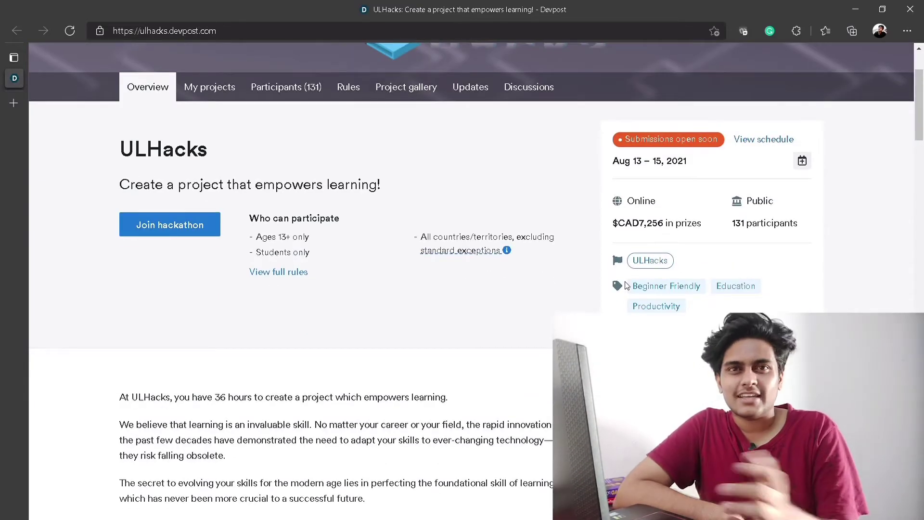
{"action": "scroll", "scroll_direction": "down", "scroll_amount": 3}
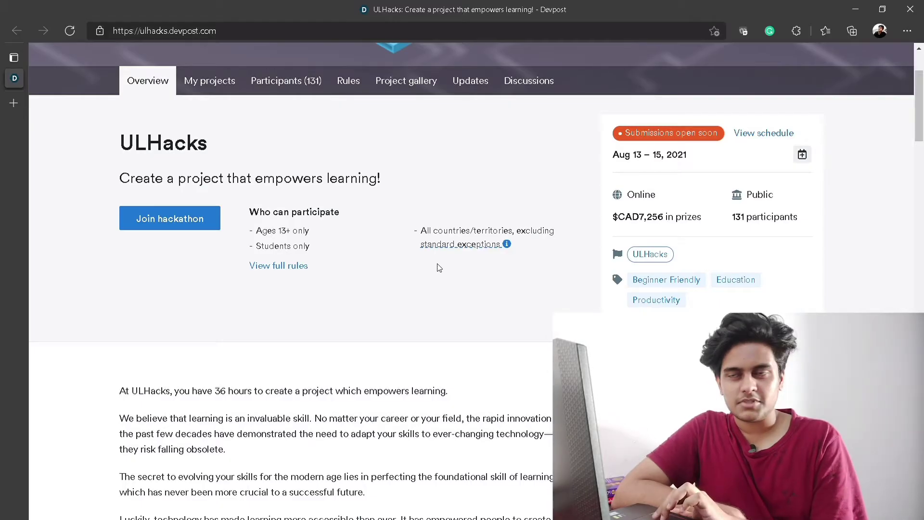
{"action": "scroll", "scroll_direction": "up", "scroll_amount": 3}
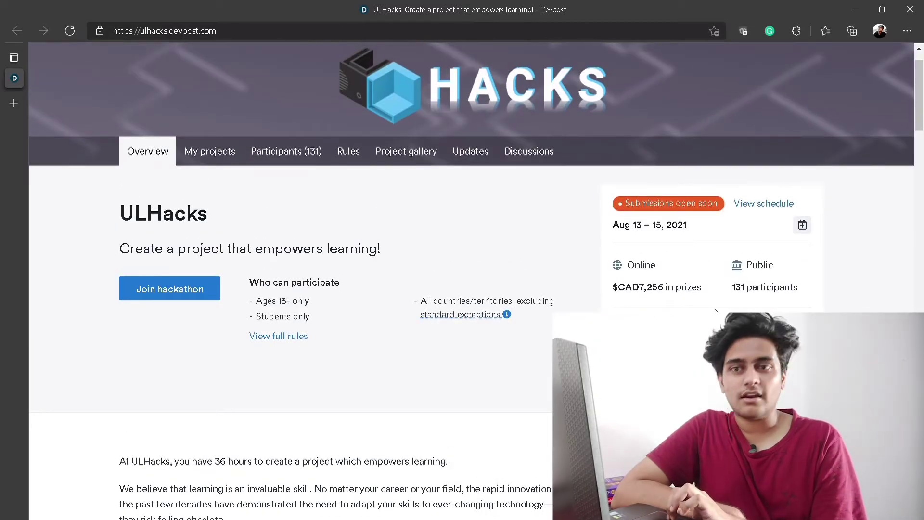
{"action": "scroll", "scroll_direction": "down", "scroll_amount": 3}
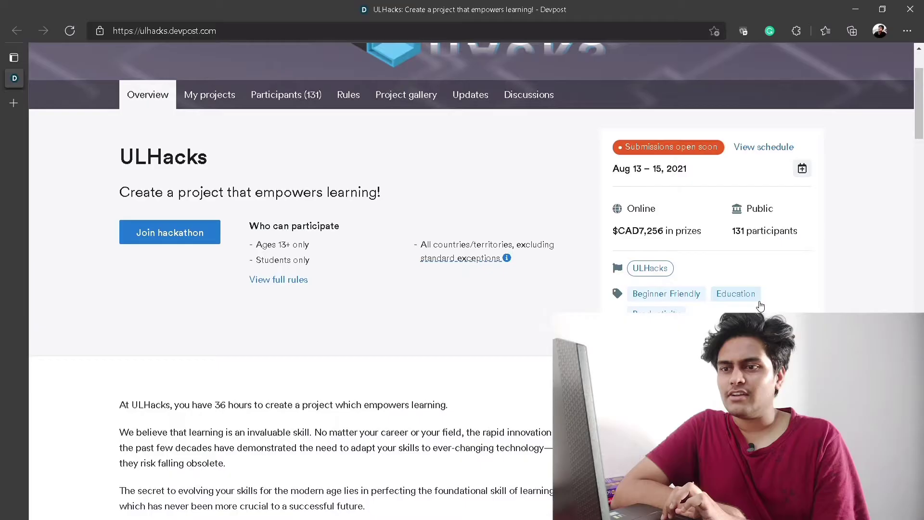
{"action": "mouse_move", "coordinate": [666, 293]}
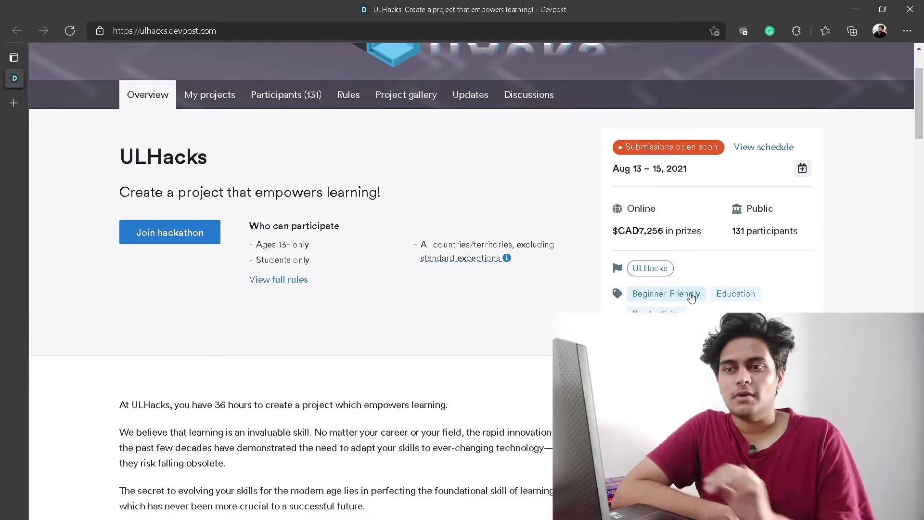
{"action": "scroll", "scroll_direction": "down", "scroll_amount": 3}
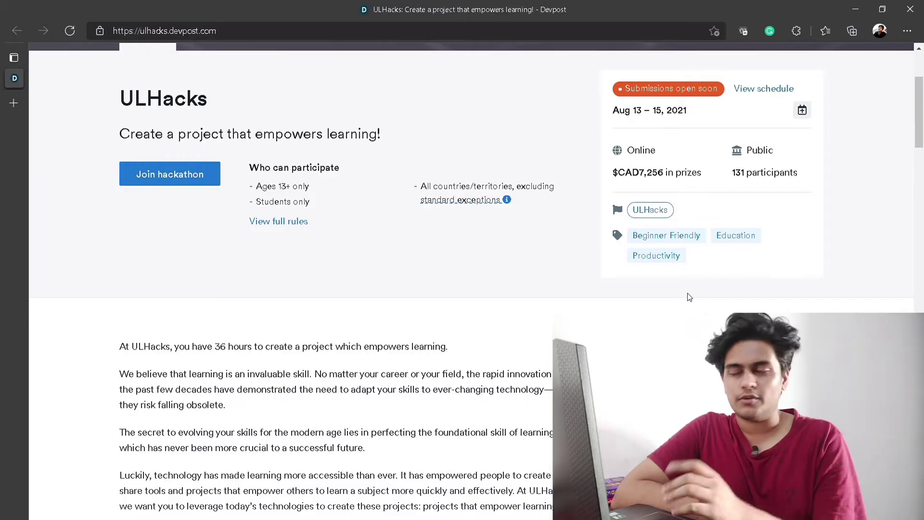
{"action": "scroll", "scroll_direction": "up", "scroll_amount": 3}
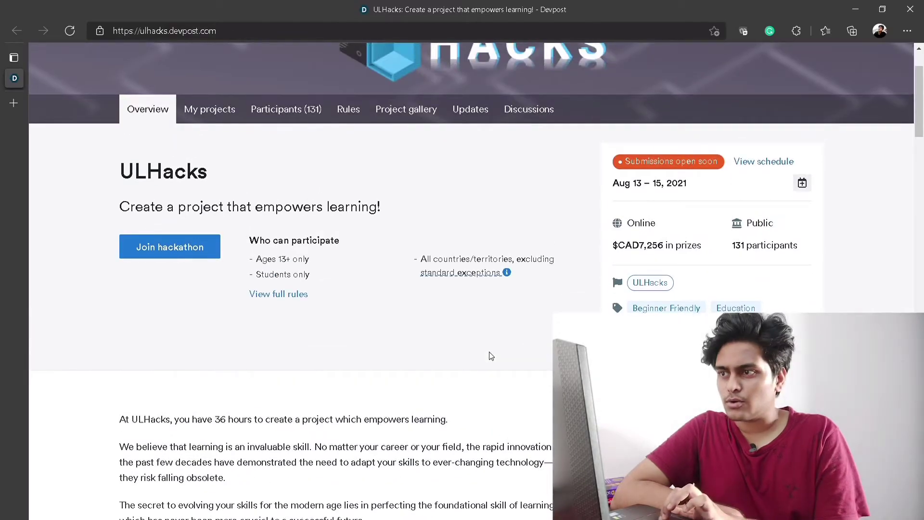
{"action": "scroll", "scroll_direction": "down", "scroll_amount": 3}
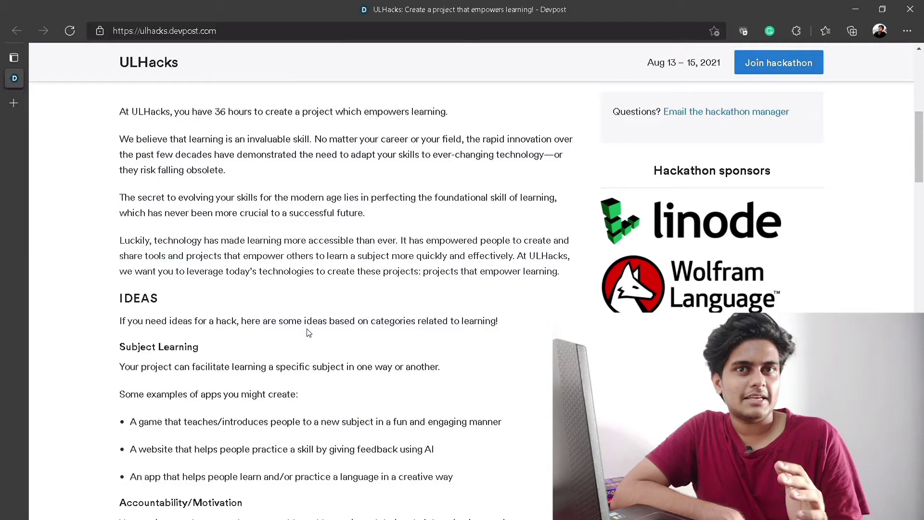
{"action": "scroll", "scroll_direction": "down", "scroll_amount": 3}
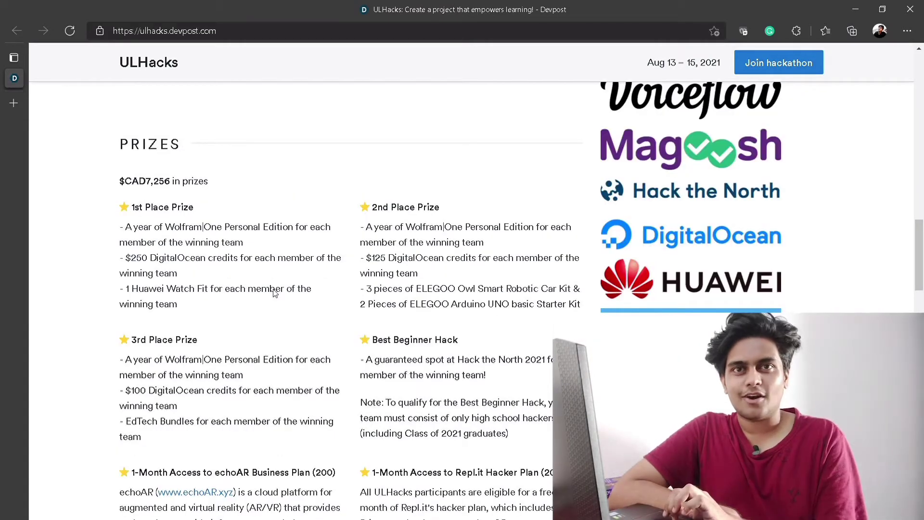
{"action": "scroll", "scroll_direction": "down", "scroll_amount": 3}
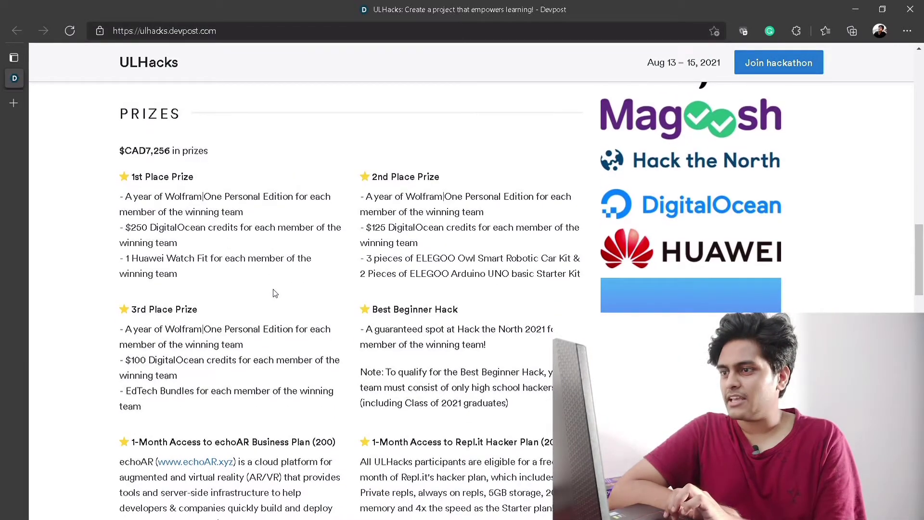
{"action": "scroll", "scroll_direction": "down", "scroll_amount": 3}
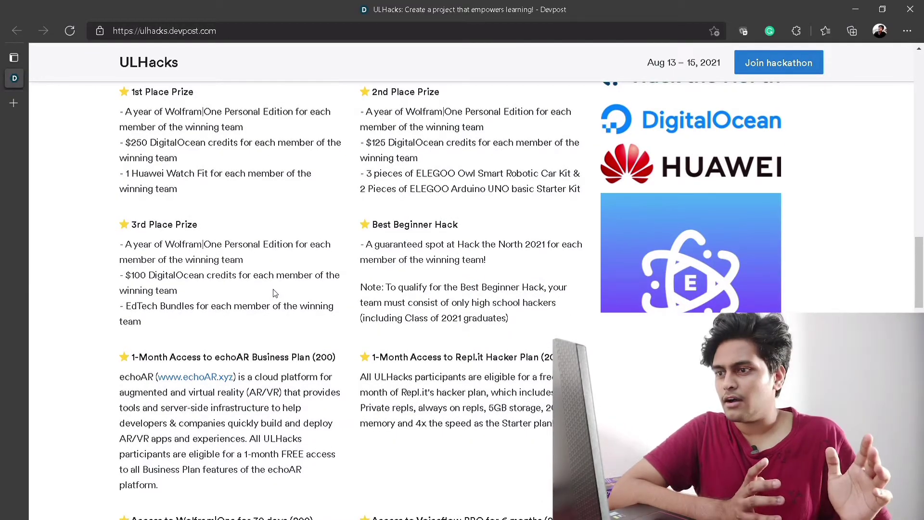
{"action": "scroll", "scroll_direction": "down", "scroll_amount": 3}
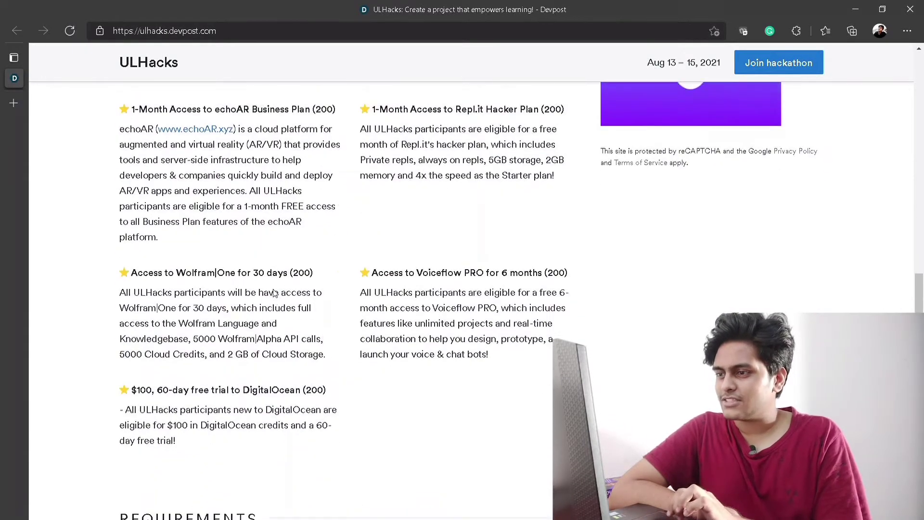
{"action": "scroll", "scroll_direction": "down", "scroll_amount": 3}
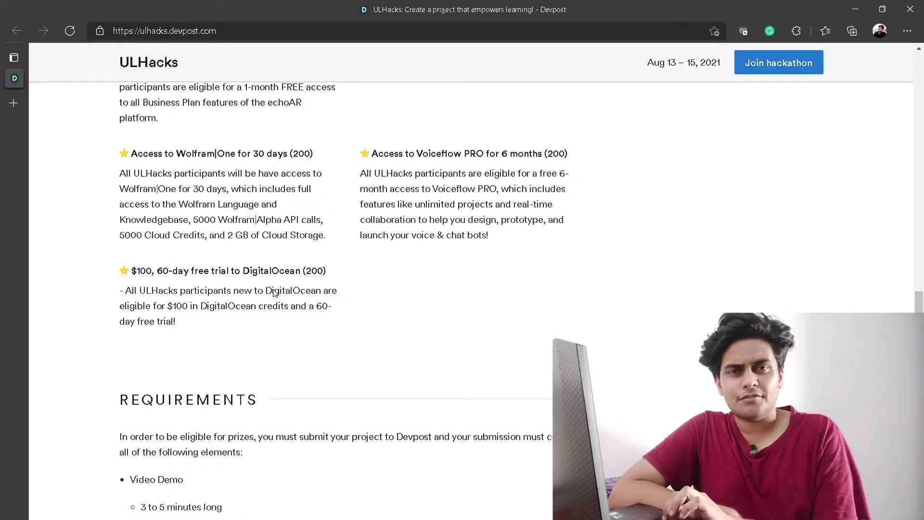
{"action": "scroll", "scroll_direction": "down", "scroll_amount": 3}
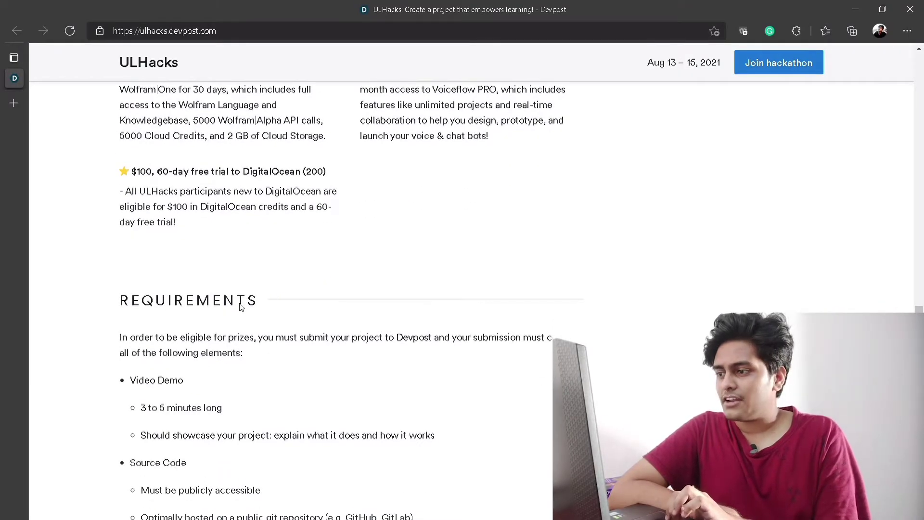
{"action": "scroll", "scroll_direction": "down", "scroll_amount": 3}
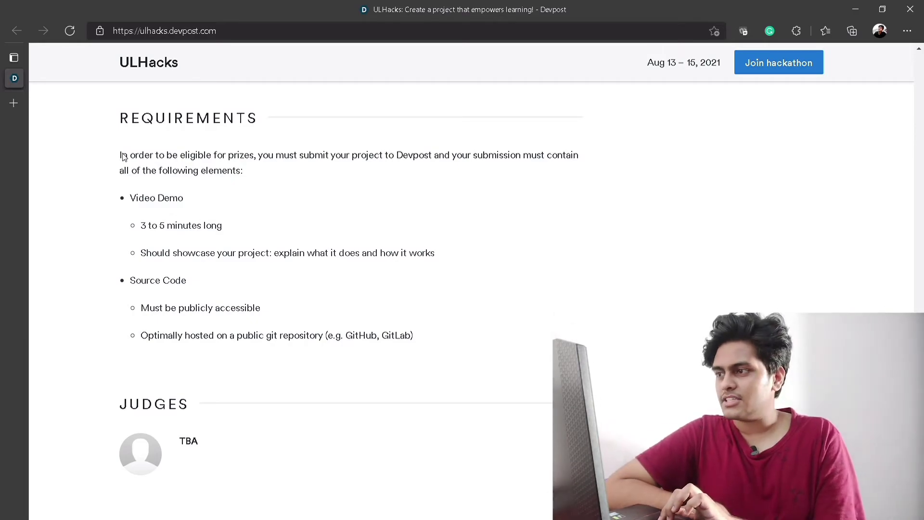
{"action": "mouse_move", "coordinate": [185, 171]}
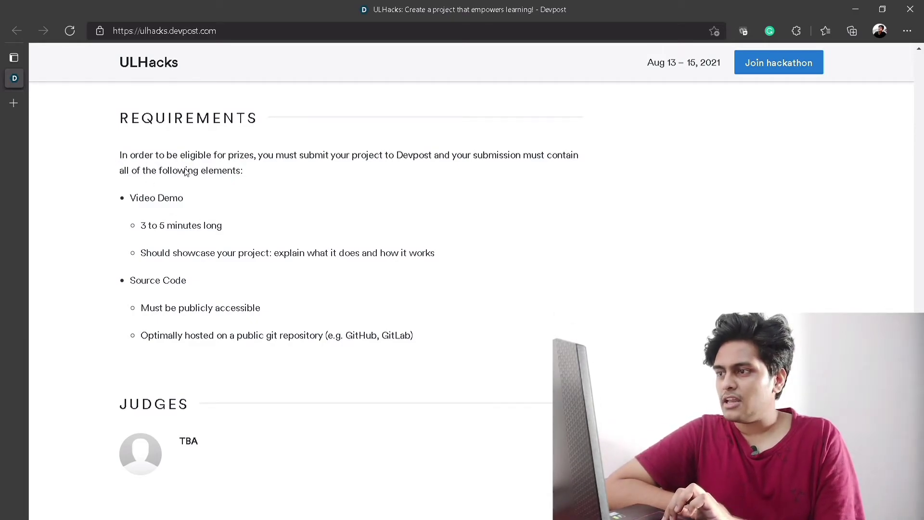
{"action": "mouse_move", "coordinate": [347, 166]}
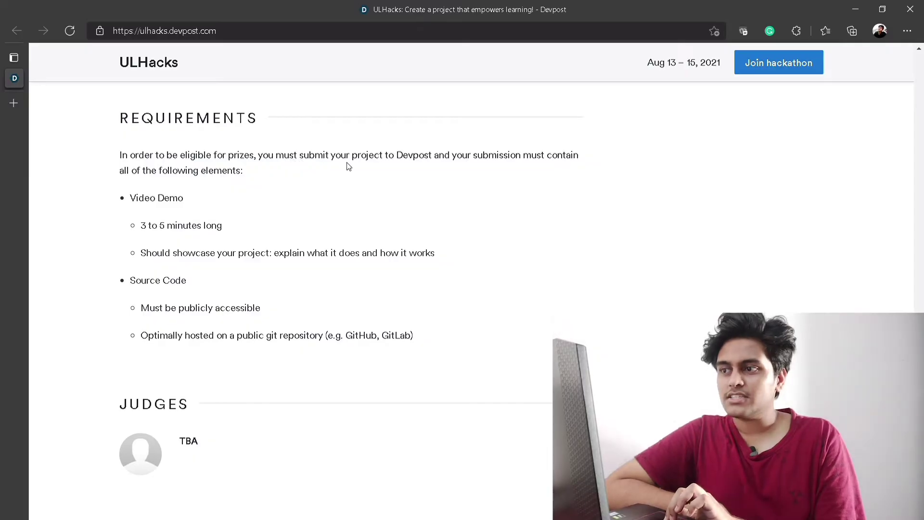
{"action": "mouse_move", "coordinate": [455, 164]}
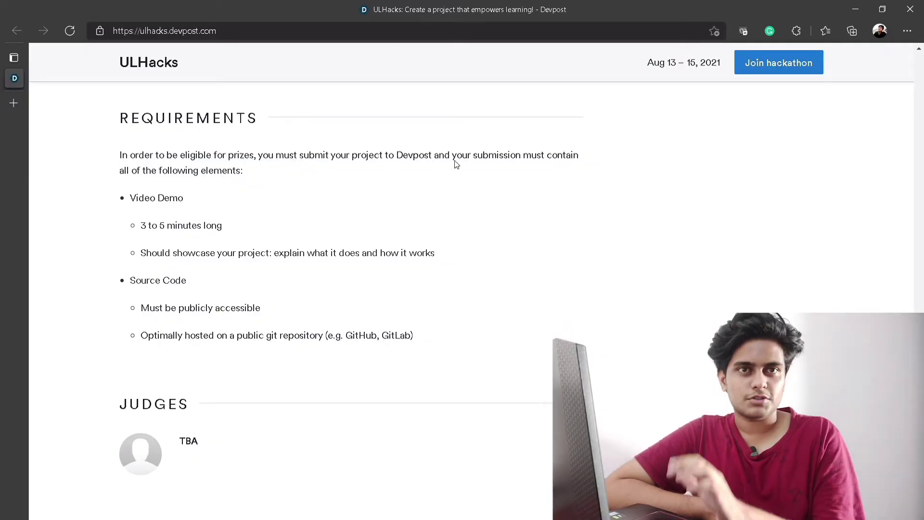
{"action": "mouse_move", "coordinate": [485, 154]}
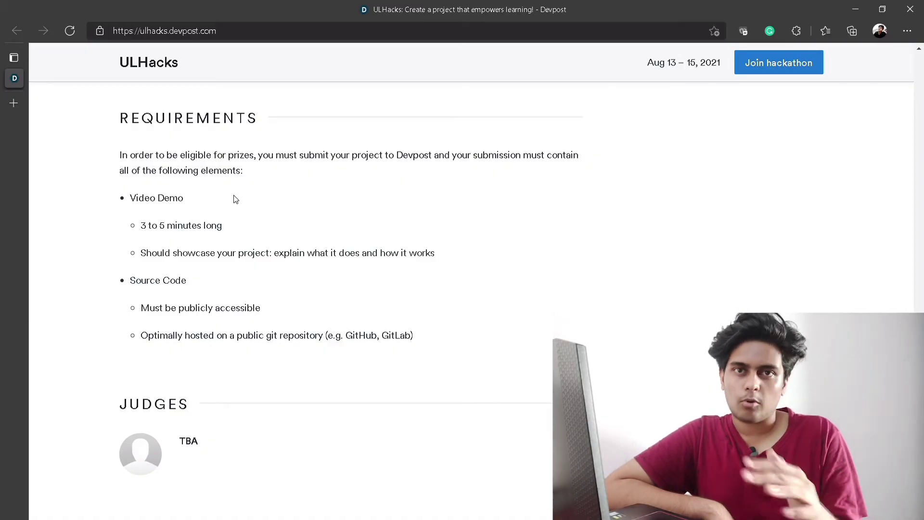
{"action": "scroll", "scroll_direction": "down", "scroll_amount": 3}
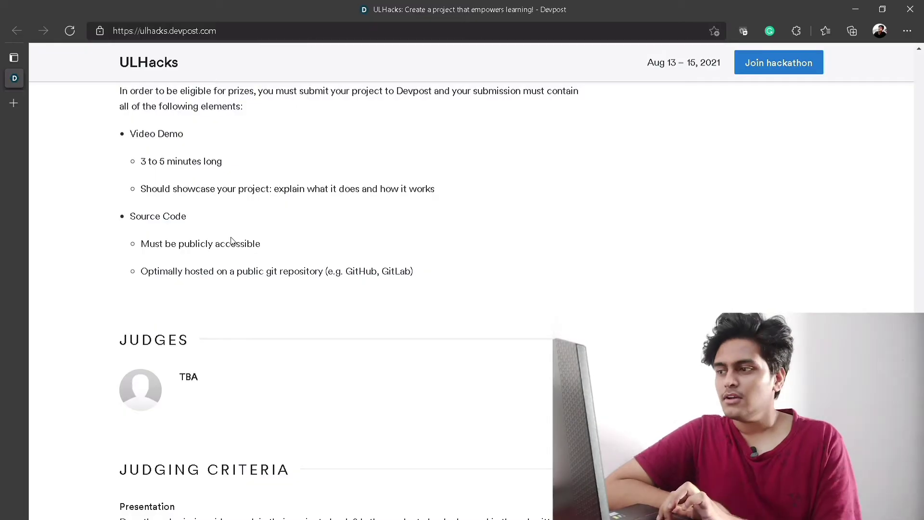
{"action": "scroll", "scroll_direction": "down", "scroll_amount": 3}
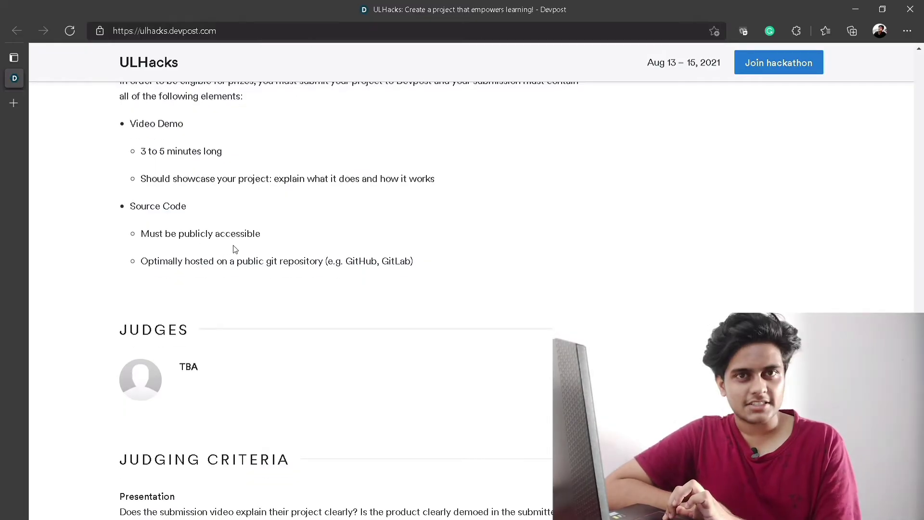
{"action": "scroll", "scroll_direction": "up", "scroll_amount": 3}
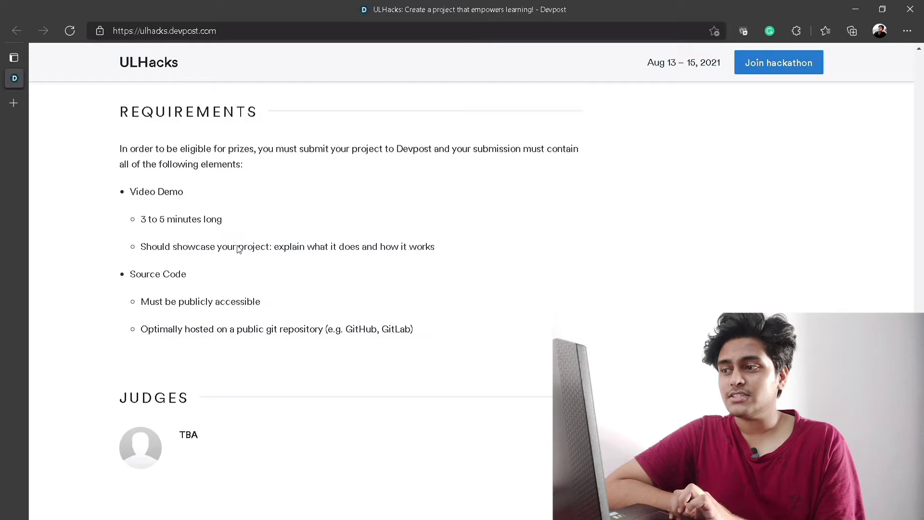
{"action": "scroll", "scroll_direction": "up", "scroll_amount": 3}
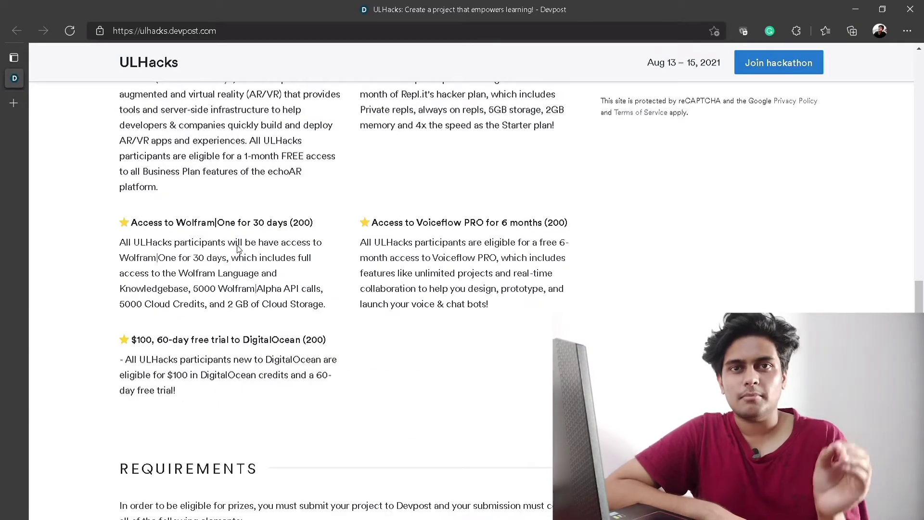
{"action": "scroll", "scroll_direction": "down", "scroll_amount": 3}
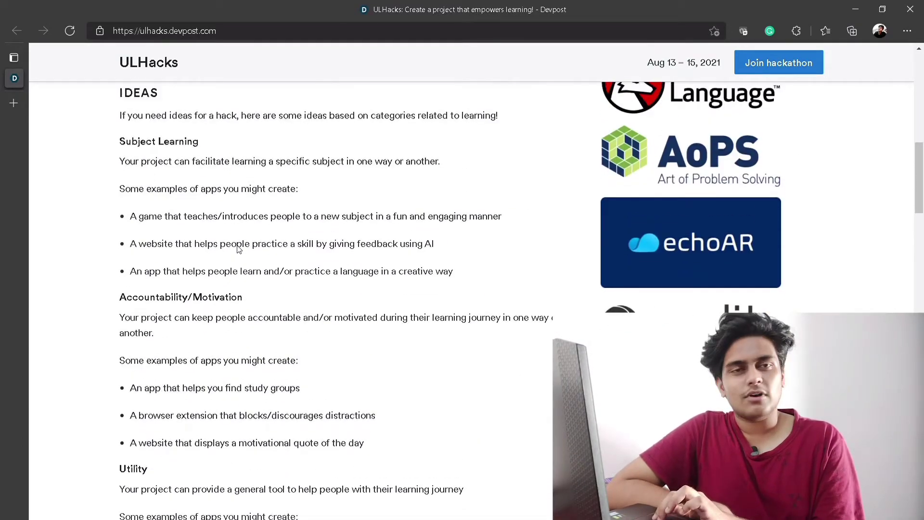
{"action": "scroll", "scroll_direction": "up", "scroll_amount": 3}
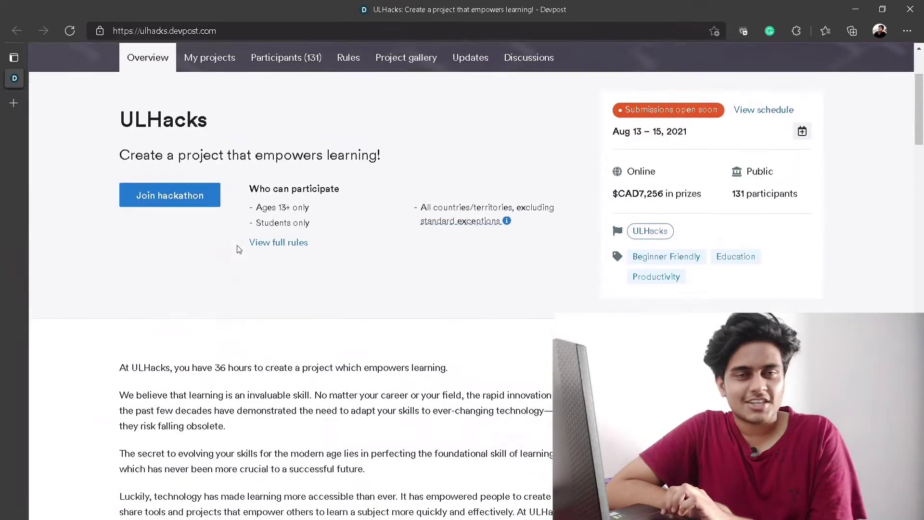
{"action": "scroll", "scroll_direction": "up", "scroll_amount": 3}
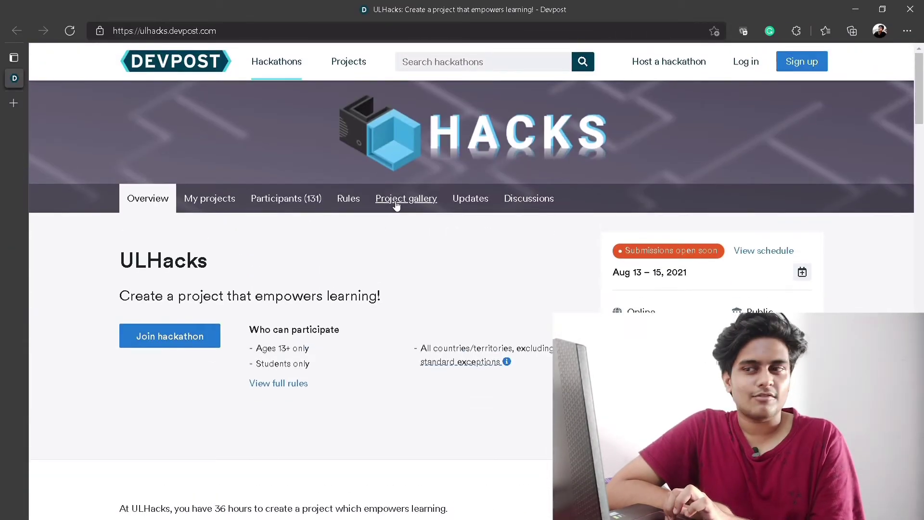
{"action": "mouse_move", "coordinate": [286, 198]}
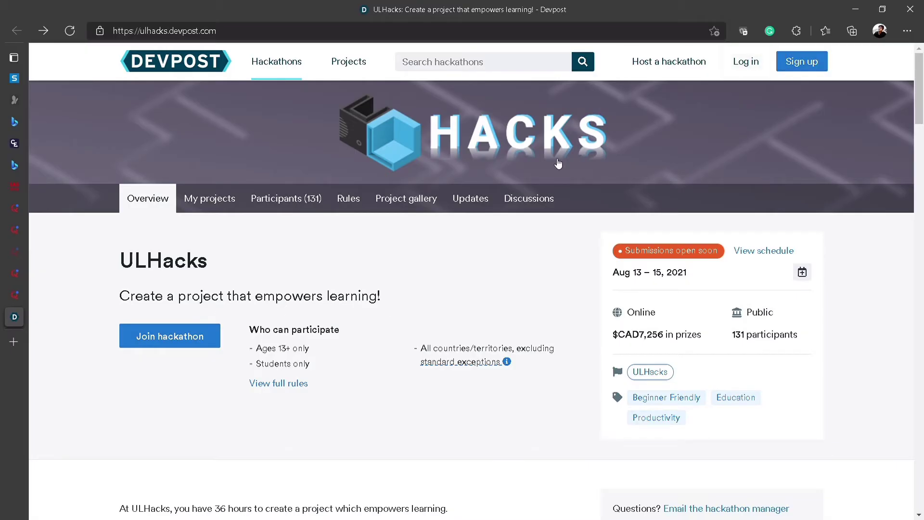
{"action": "mouse_move", "coordinate": [169, 336]}
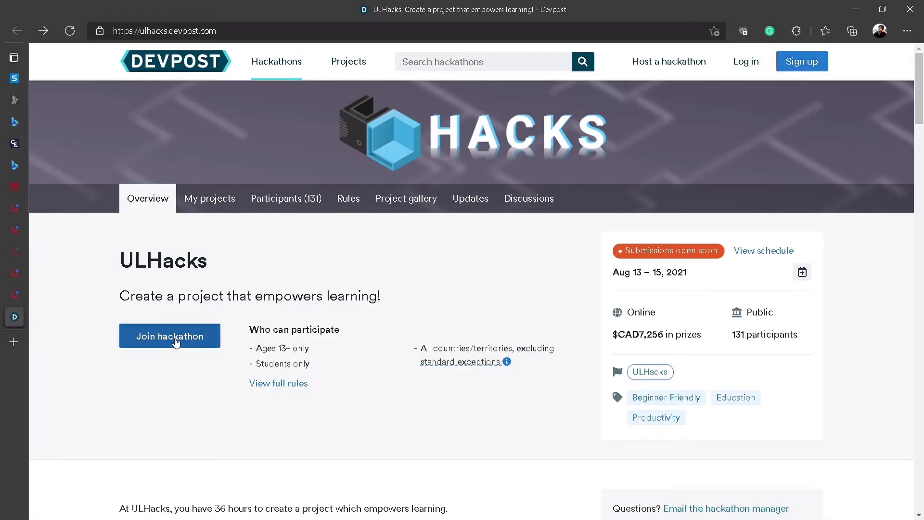
Join ULHacks and mark yourself as looking for teammates.
{"action": "left_click", "coordinate": [170, 336]}
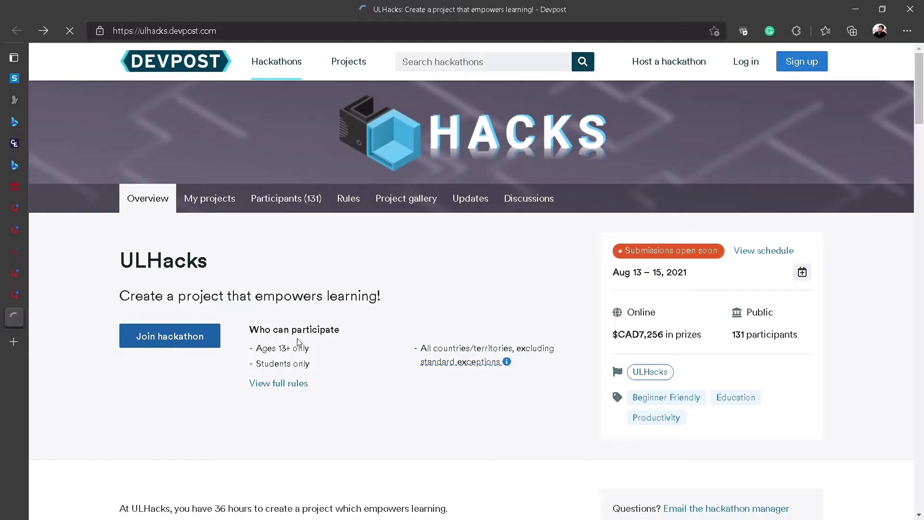
{"action": "left_click", "coordinate": [170, 336]}
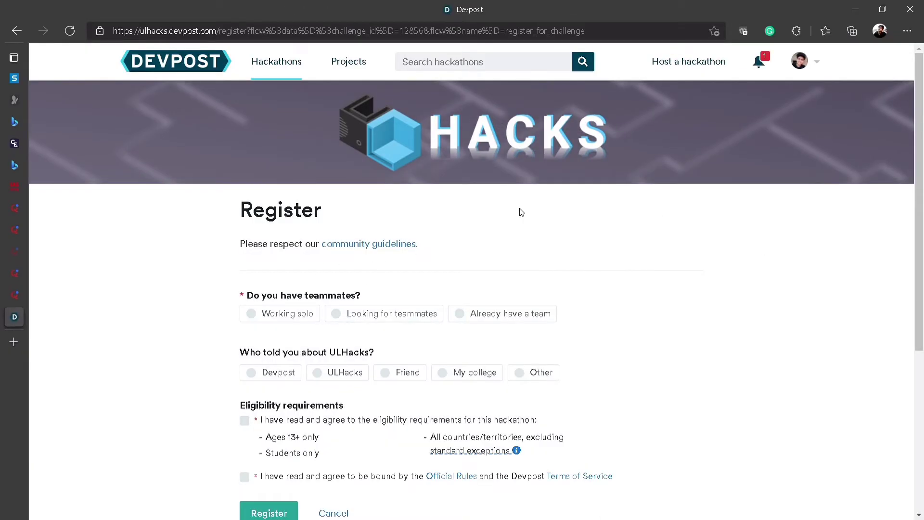
{"action": "left_click", "coordinate": [383, 313]}
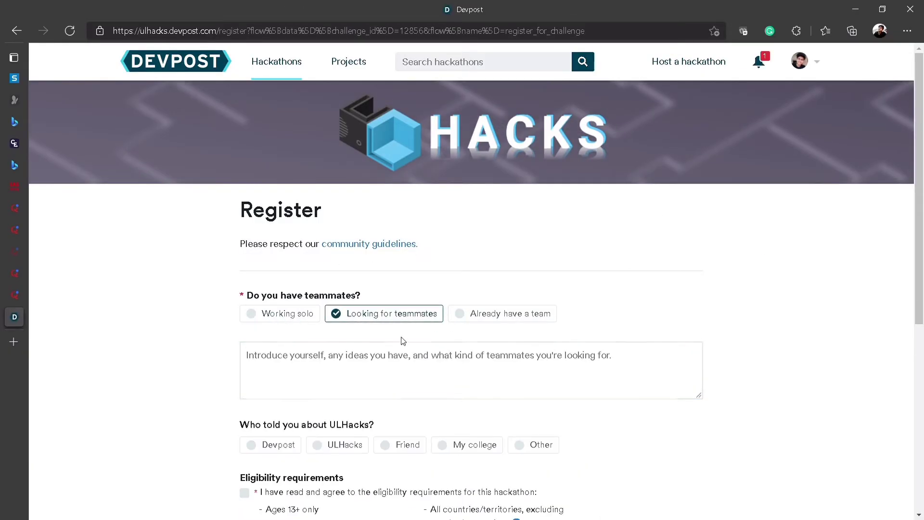
{"action": "scroll", "scroll_direction": "down", "scroll_amount": 3}
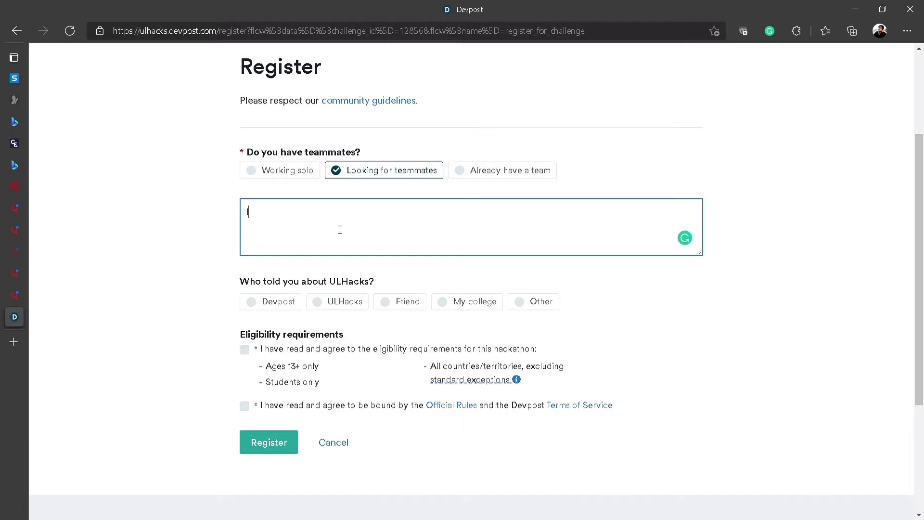
Write a Frontend Web Developer introduction and pick Friend as the referral source.
{"action": "type", "text": "I am"}
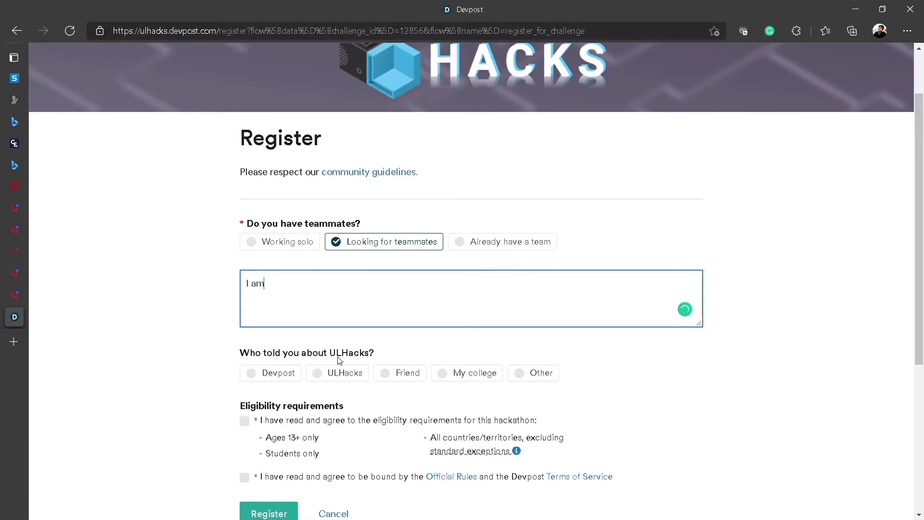
{"action": "left_click", "coordinate": [407, 302]}
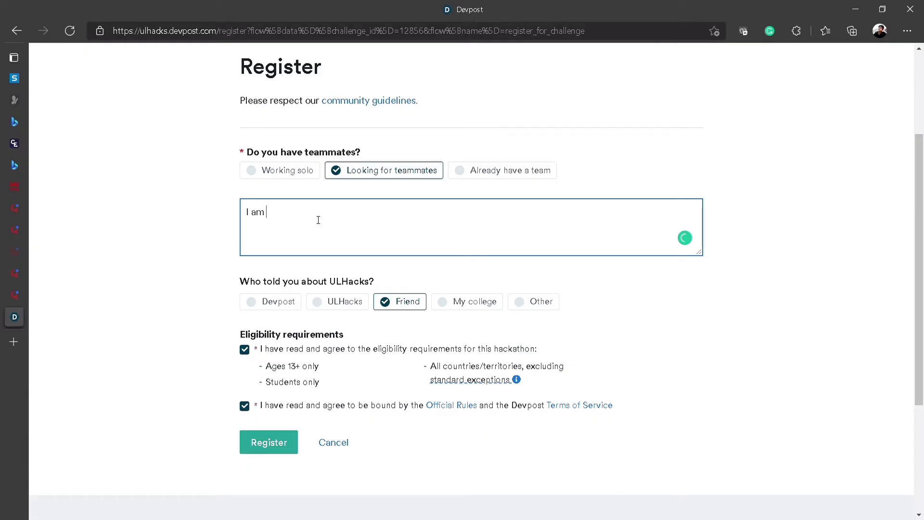
{"action": "type", "text": "Frontend Web Developer and I am really enthusiastic to code on that, I need someone who can help me in giving ideas, I can also make the video presentation."}
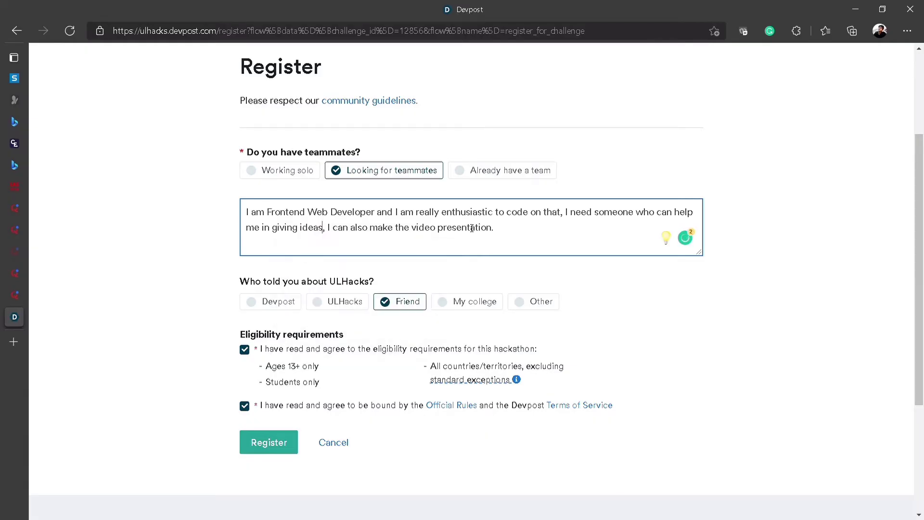
{"action": "mouse_move", "coordinate": [516, 234]}
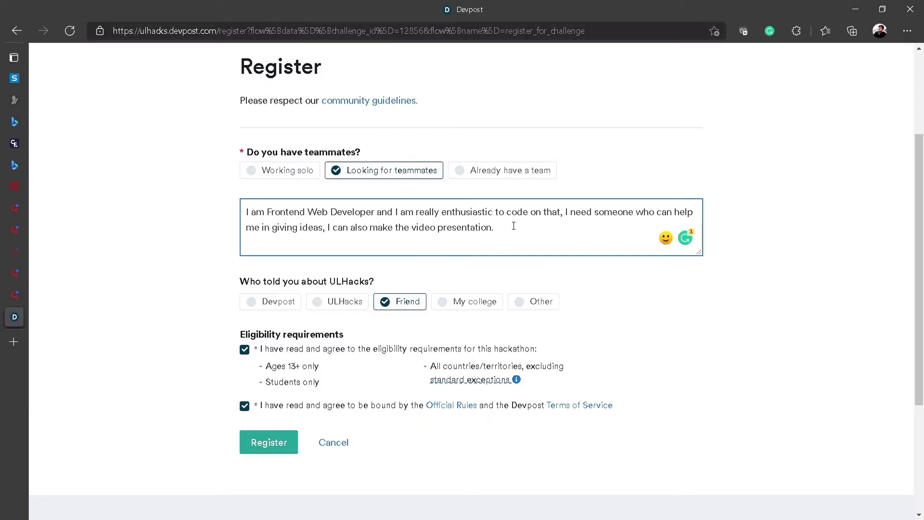
{"action": "mouse_move", "coordinate": [535, 231]}
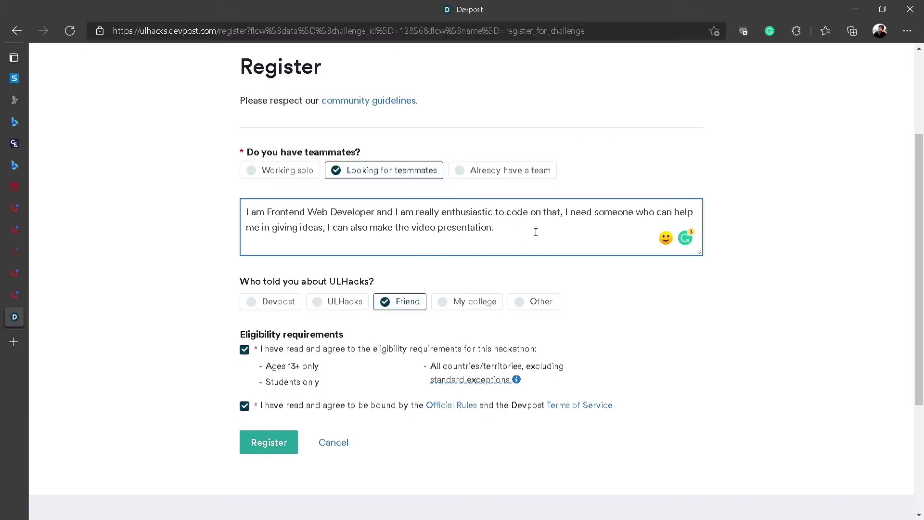
Accept the eligibility agreements and submit the ULHacks registration.
{"action": "scroll", "scroll_direction": "down", "scroll_amount": 3}
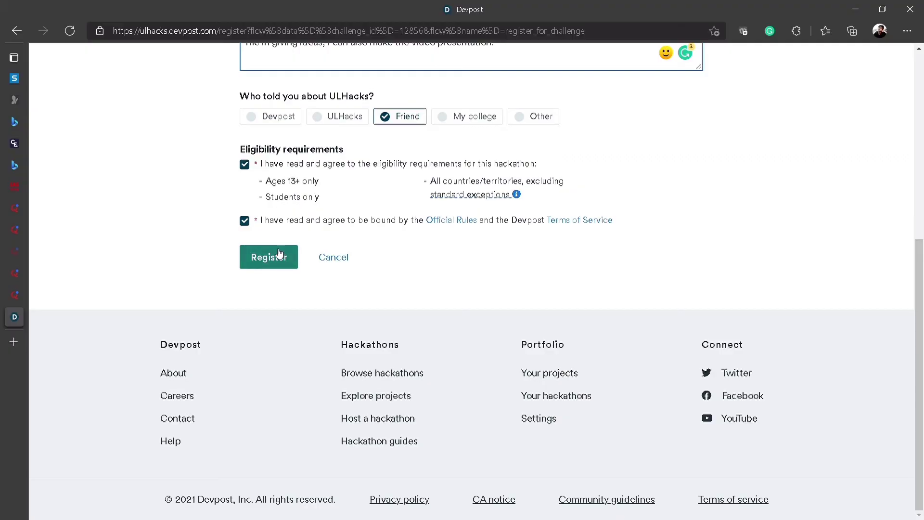
{"action": "left_click", "coordinate": [268, 257]}
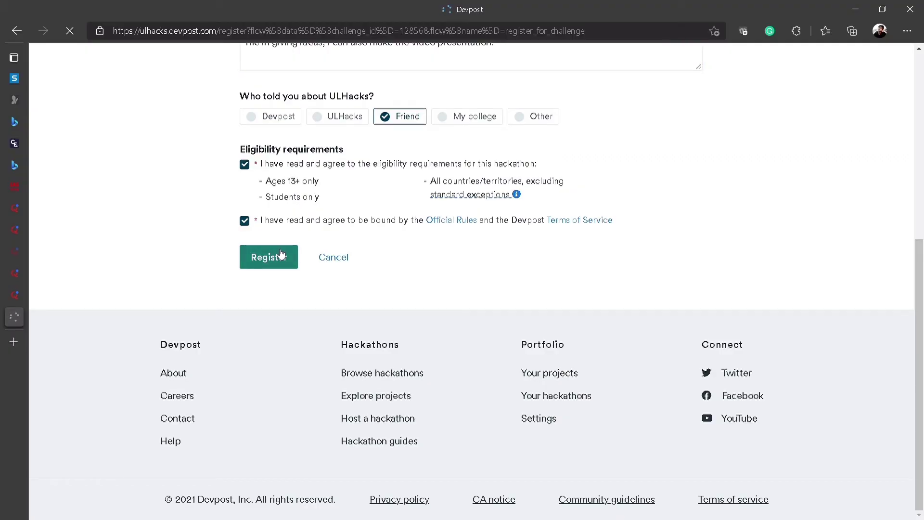
{"action": "scroll", "scroll_direction": "up", "scroll_amount": 3}
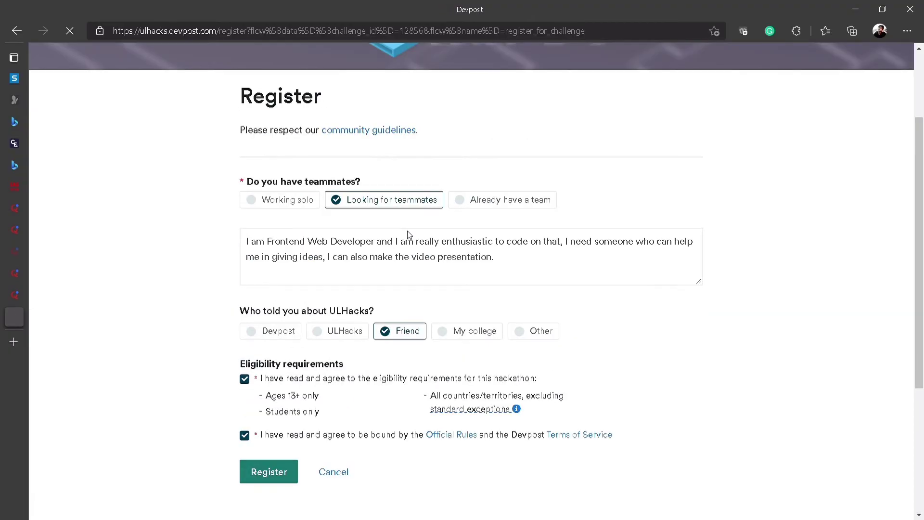
{"action": "left_click", "coordinate": [267, 472]}
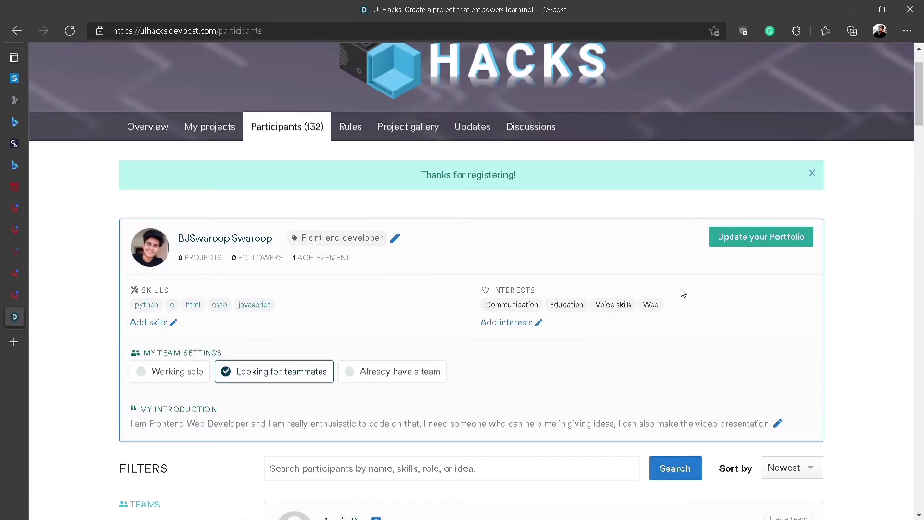
{"action": "mouse_move", "coordinate": [379, 287]}
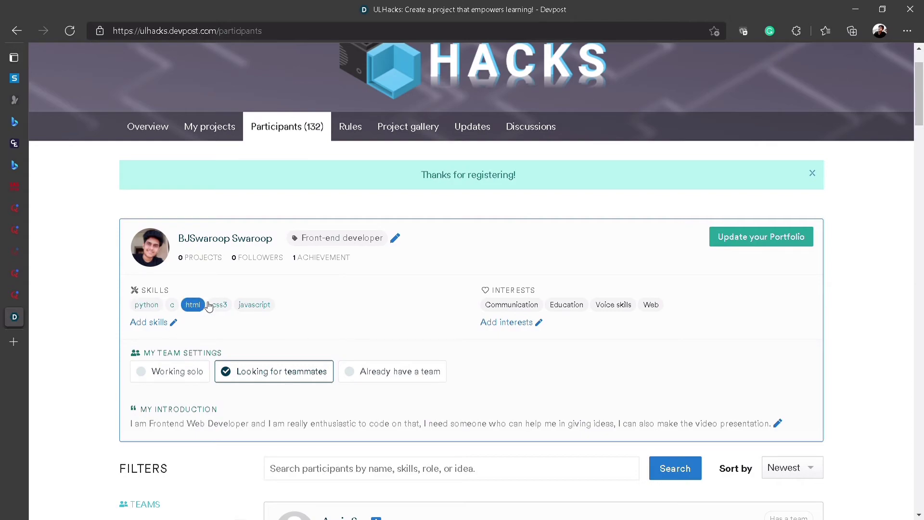
{"action": "scroll", "scroll_direction": "down", "scroll_amount": 3}
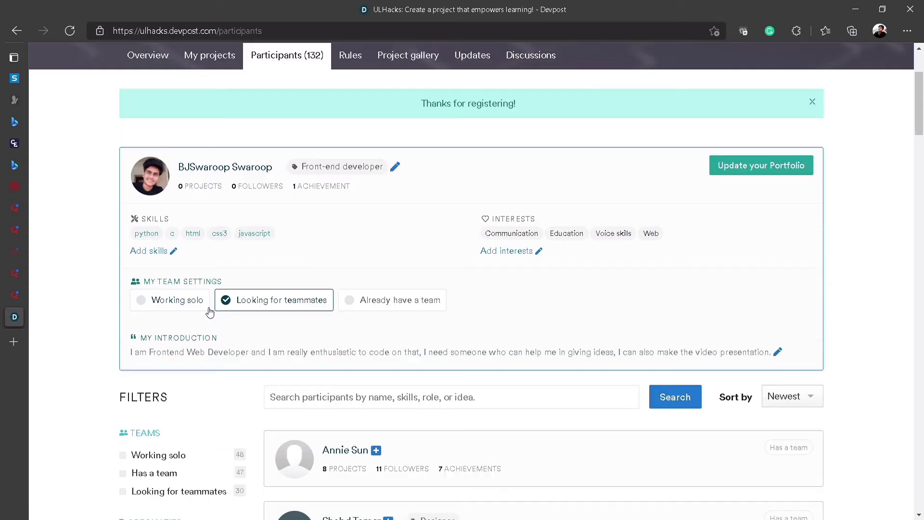
{"action": "mouse_move", "coordinate": [315, 344]}
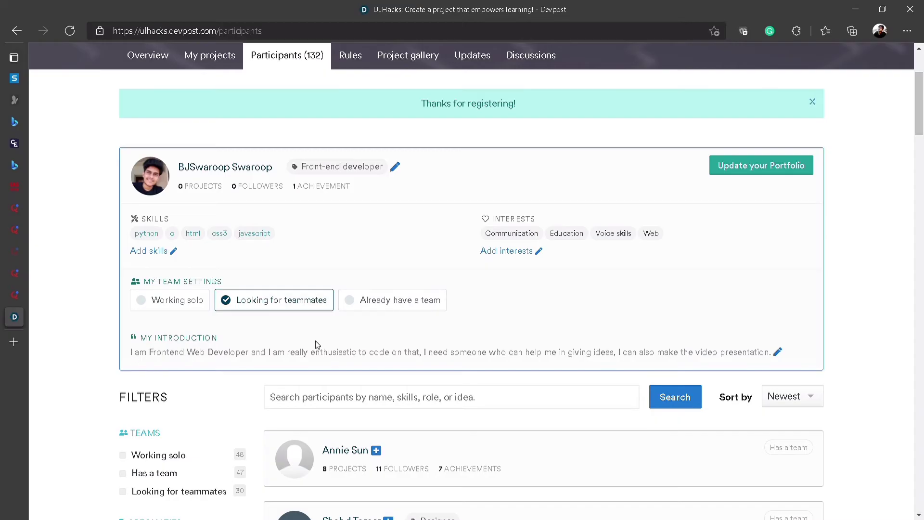
{"action": "scroll", "scroll_direction": "down", "scroll_amount": 3}
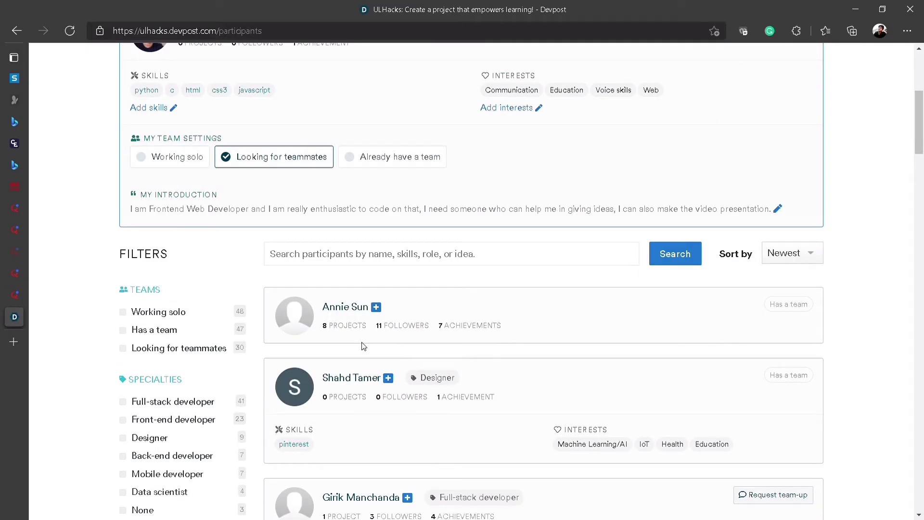
{"action": "scroll", "scroll_direction": "down", "scroll_amount": 3}
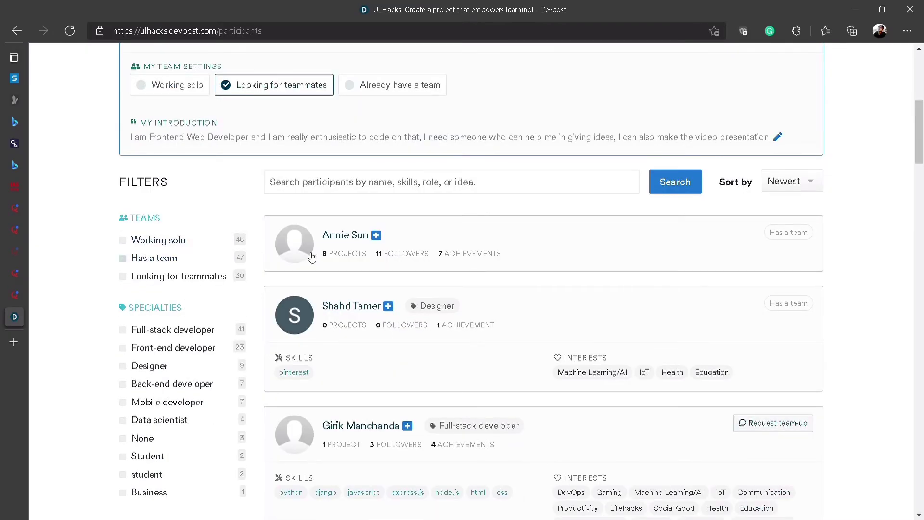
{"action": "mouse_move", "coordinate": [417, 267]}
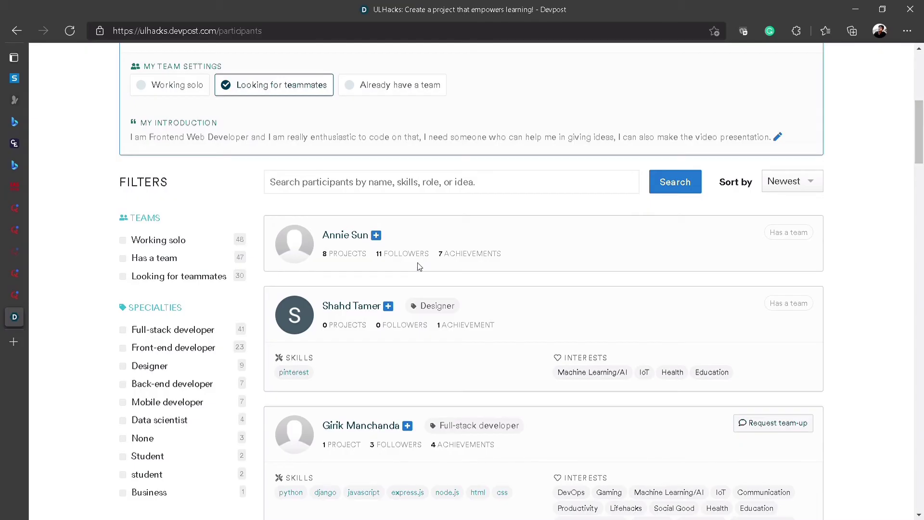
{"action": "scroll", "scroll_direction": "down", "scroll_amount": 3}
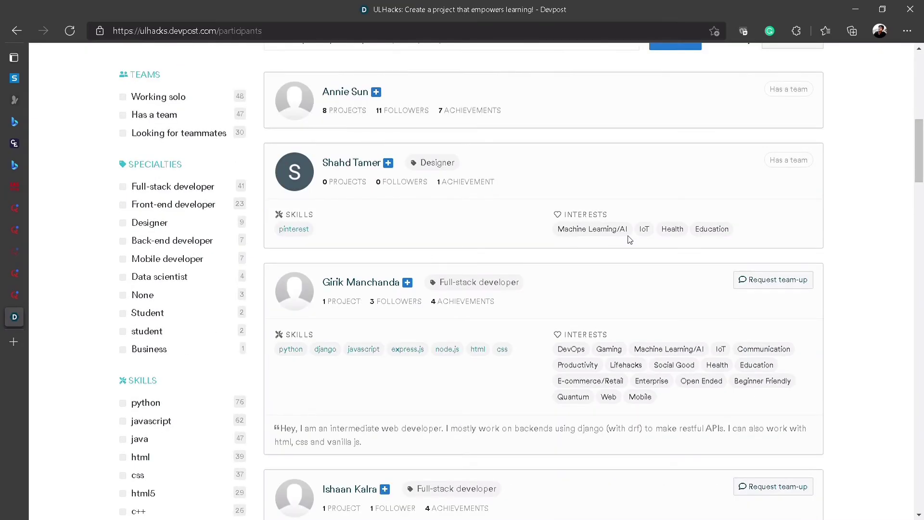